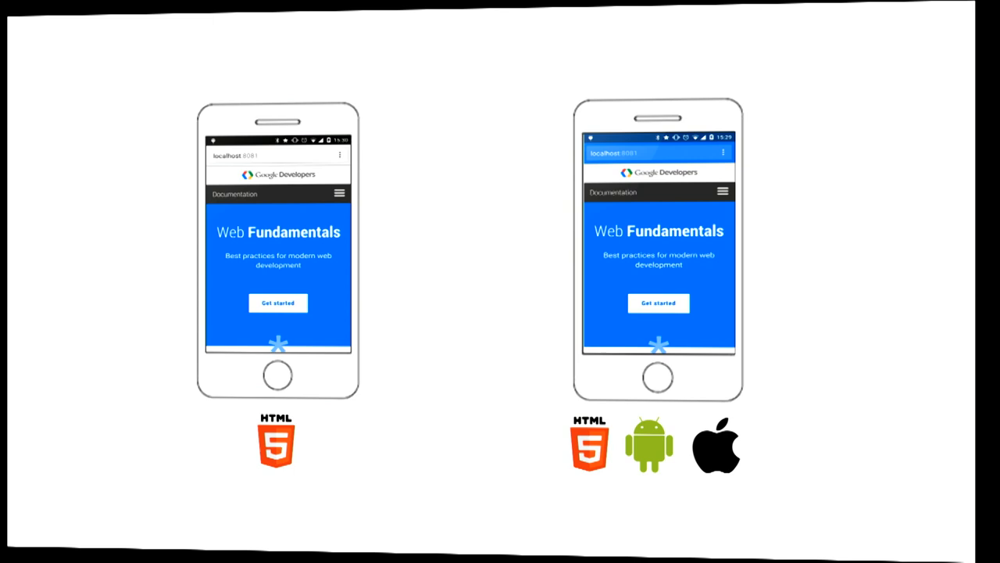
{"action": "key", "text": "Right"}
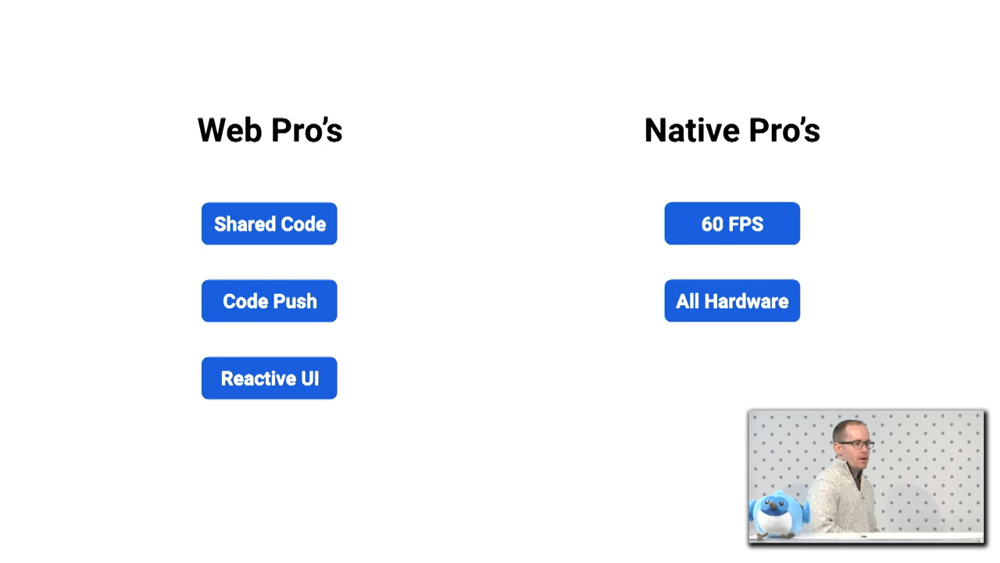
{"action": "key", "text": "Right"}
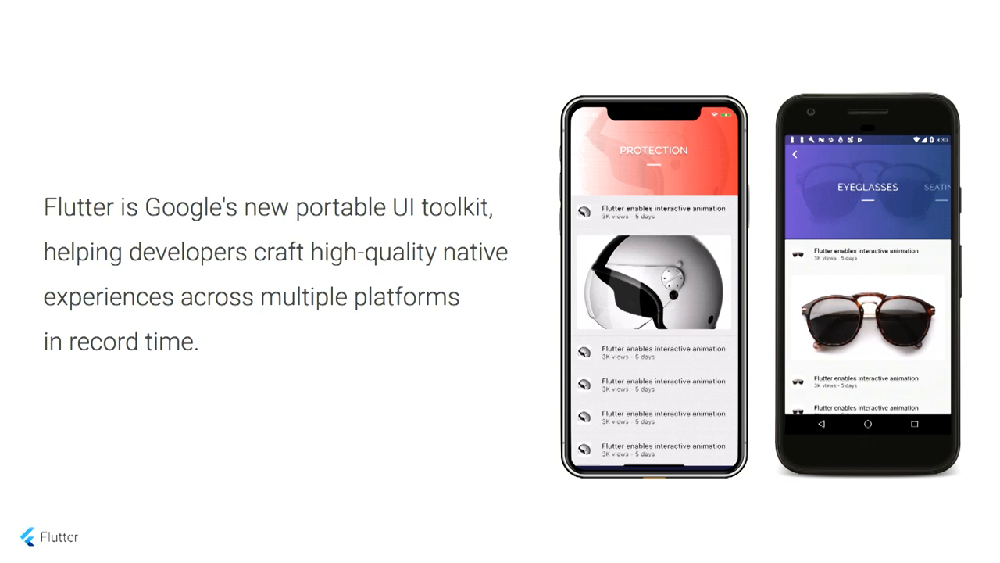
{"action": "key", "text": "Right"}
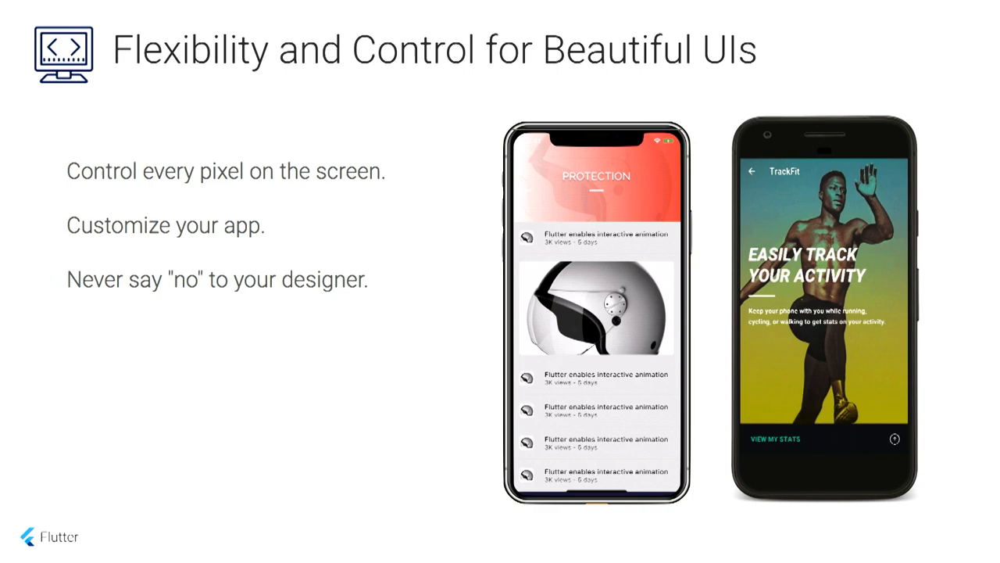
{"action": "key", "text": "Right"}
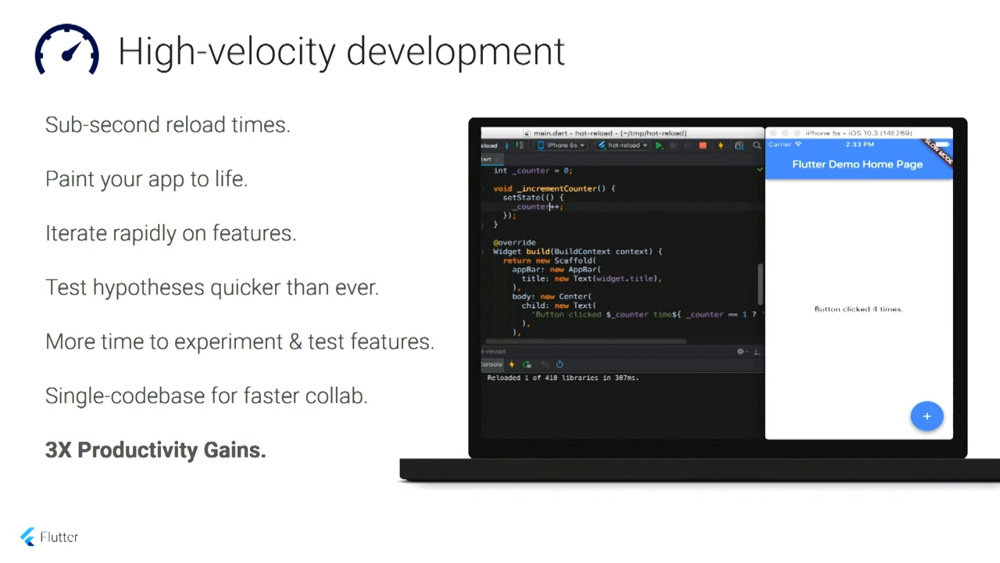
{"action": "left_click", "coordinate": [926, 416]}
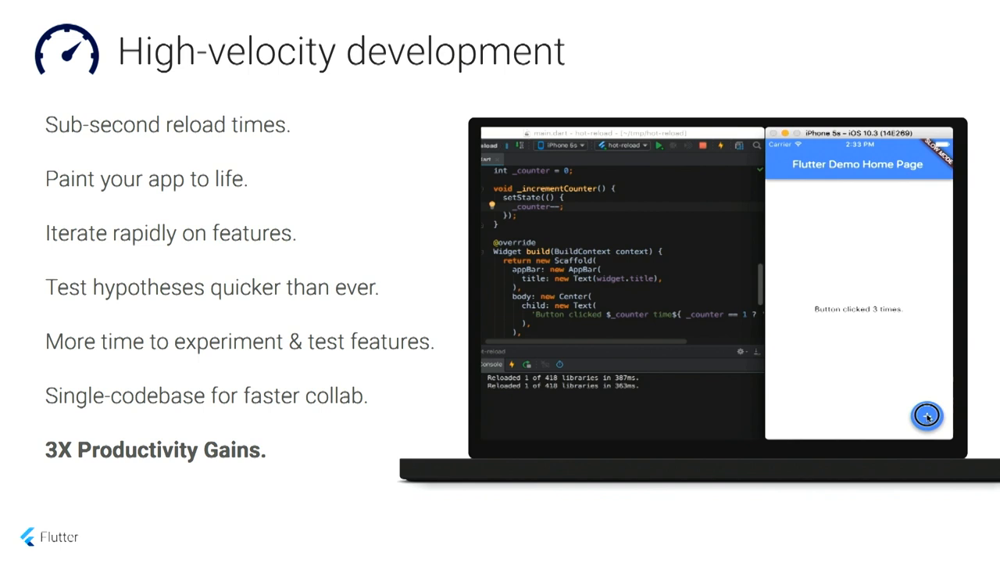
{"action": "left_click", "coordinate": [928, 416]}
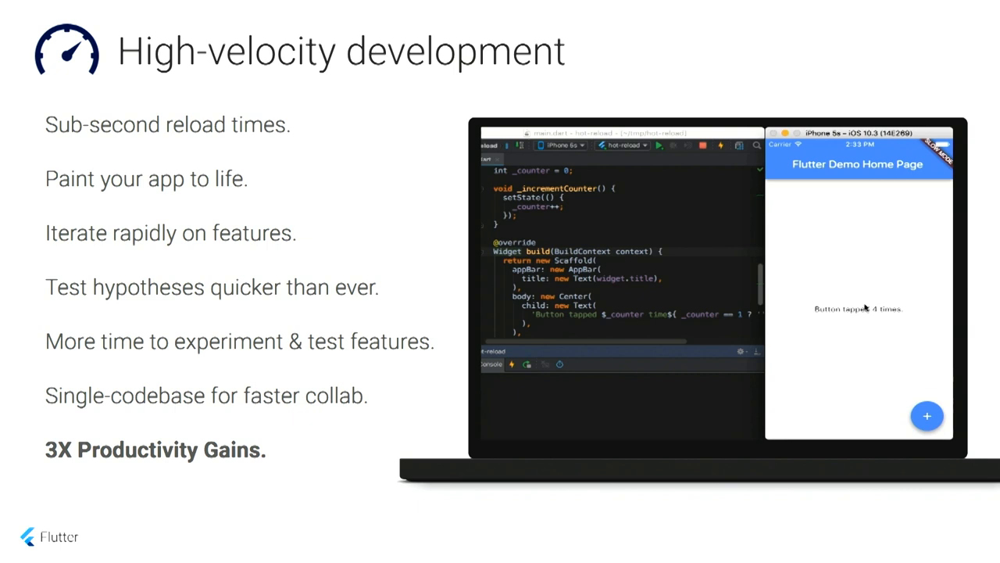
{"action": "left_click", "coordinate": [720, 147]}
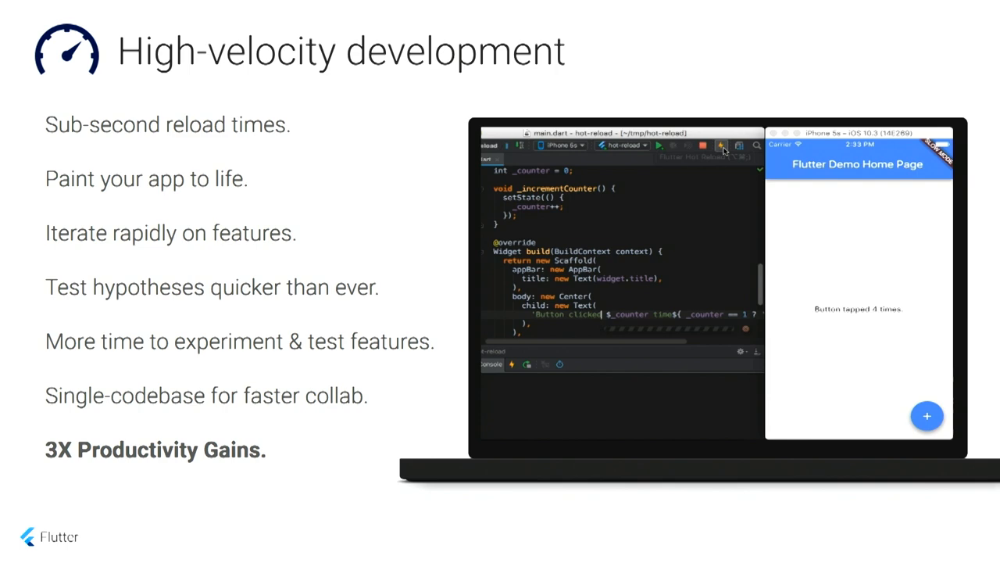